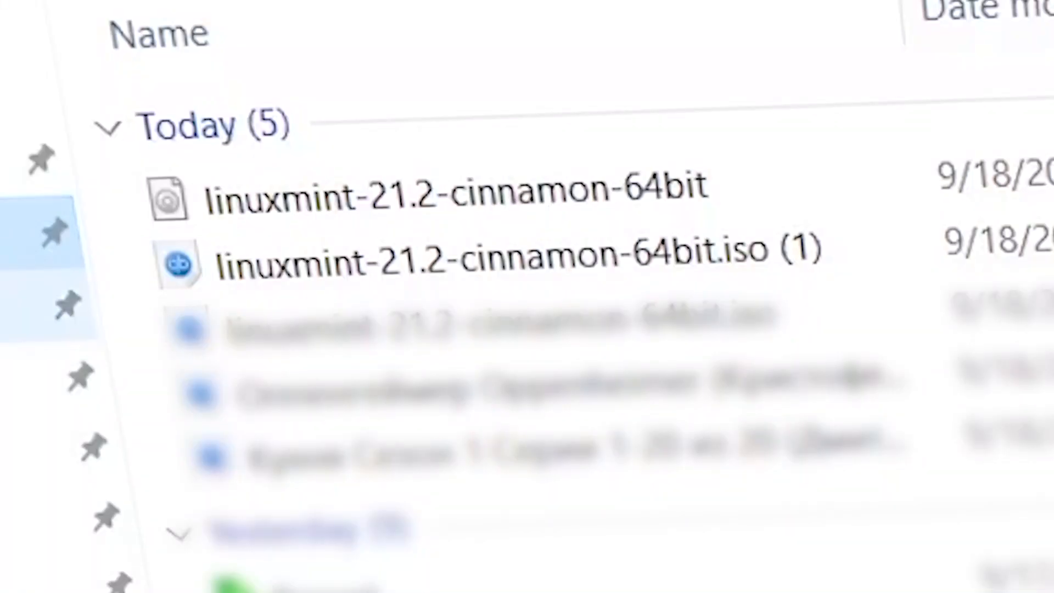
Open the context menu for Simple Scan in the Mint menu's Graphics category.
click(457, 195)
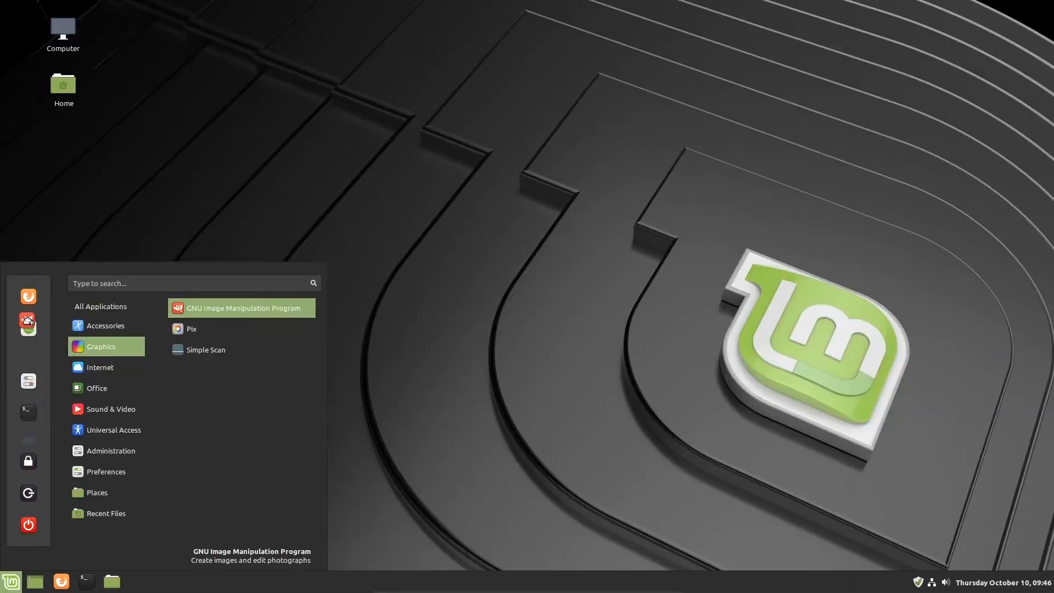
right_click(205, 349)
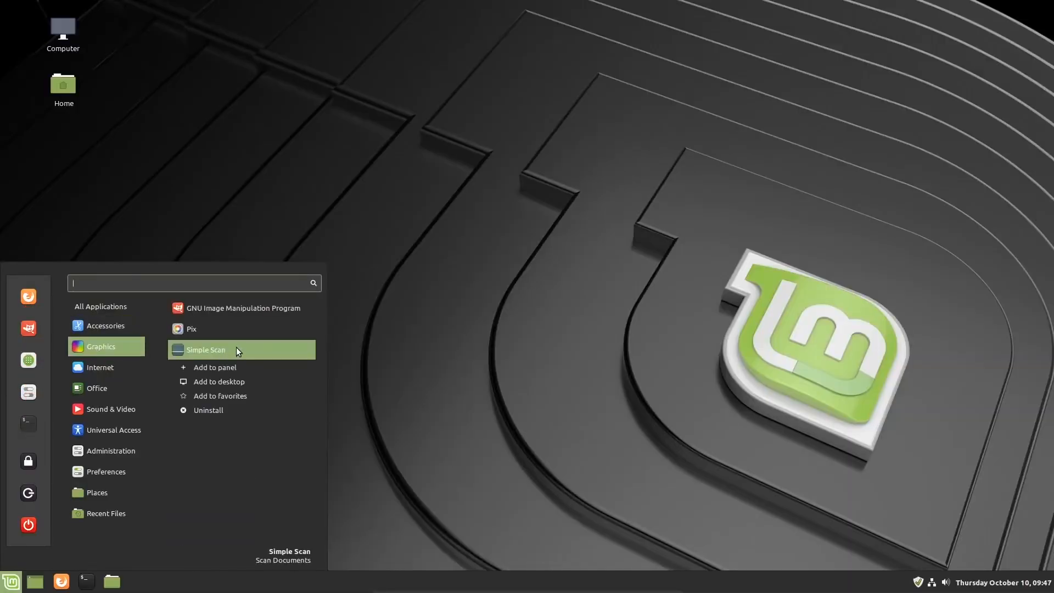